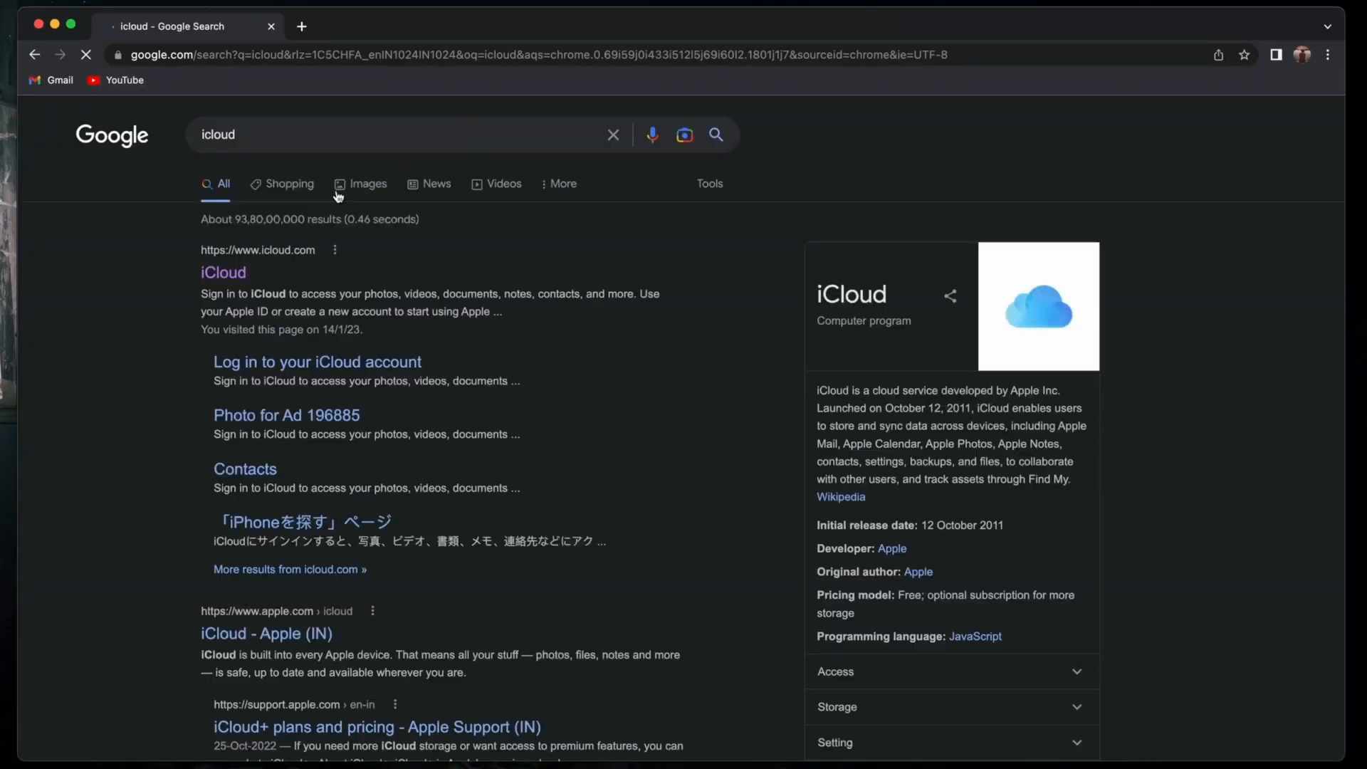
Open the official iCloud website from the Google results for 'icloud'.
{"action": "left_click", "coordinate": [223, 272]}
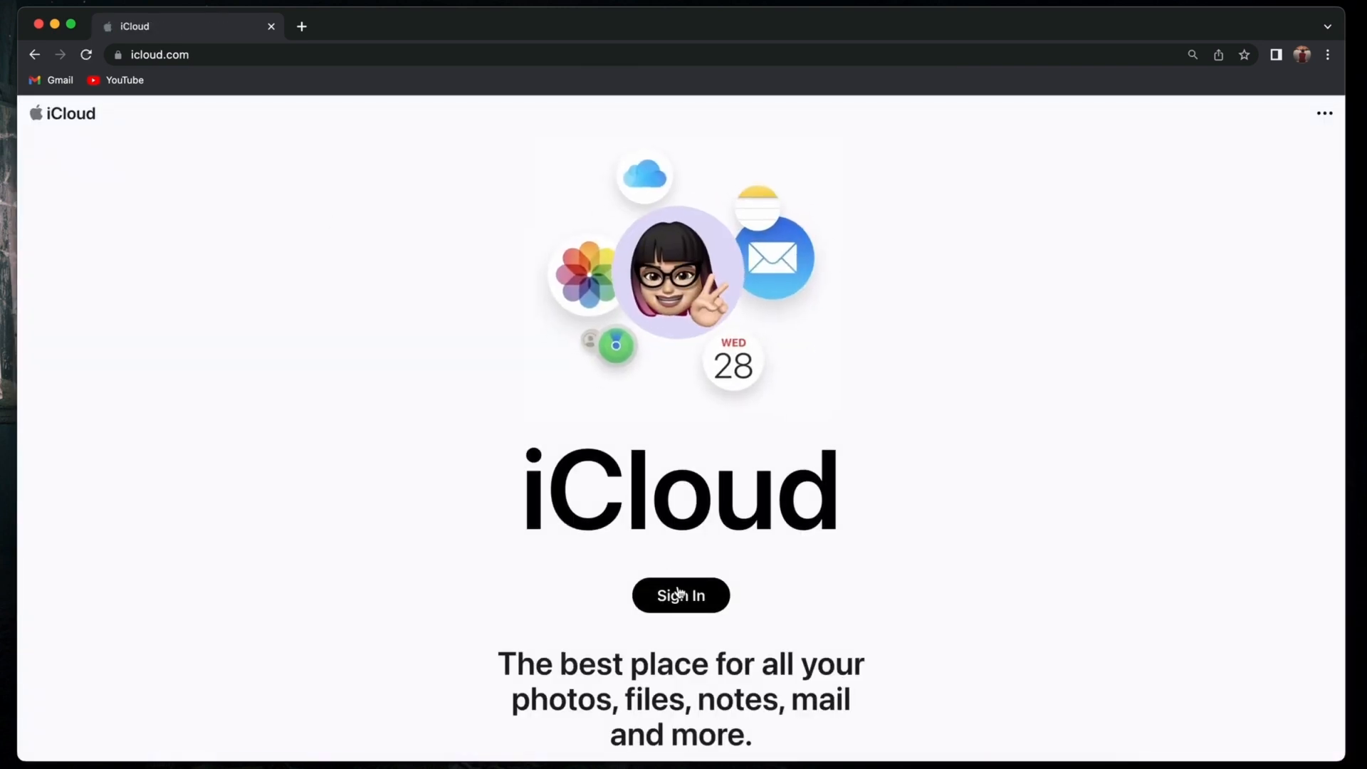
Sign in to iCloud with the Apple ID and password to reach Find Devices.
{"action": "left_click", "coordinate": [681, 596]}
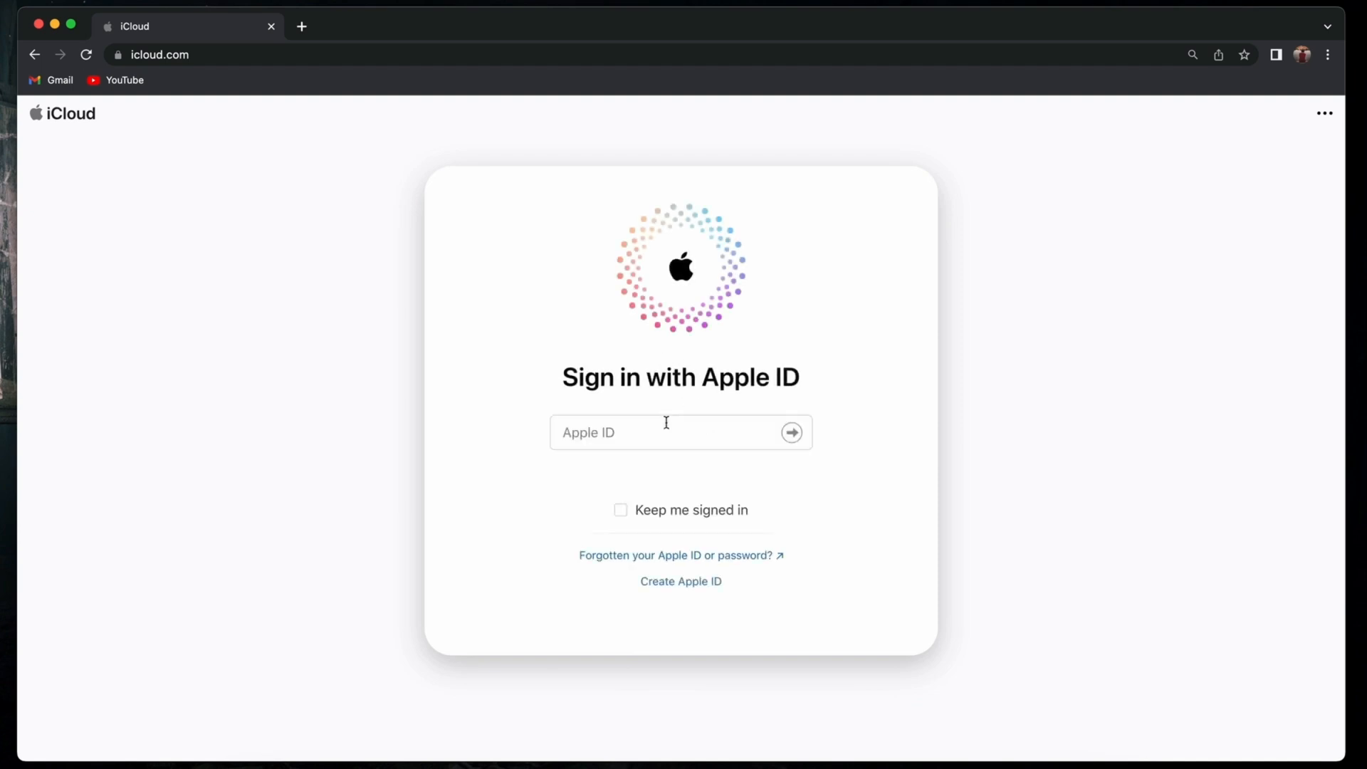
{"action": "left_click", "coordinate": [790, 432]}
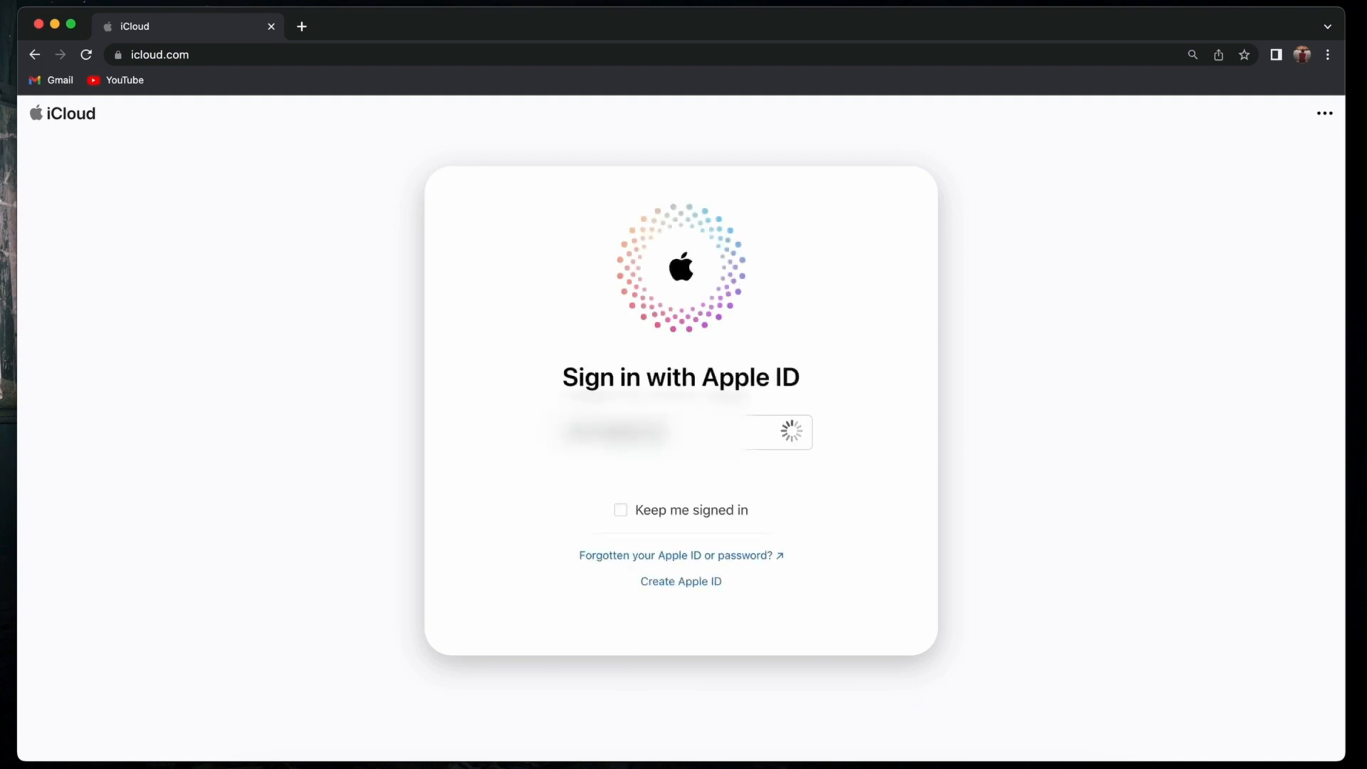
{"action": "type", "text": "••"}
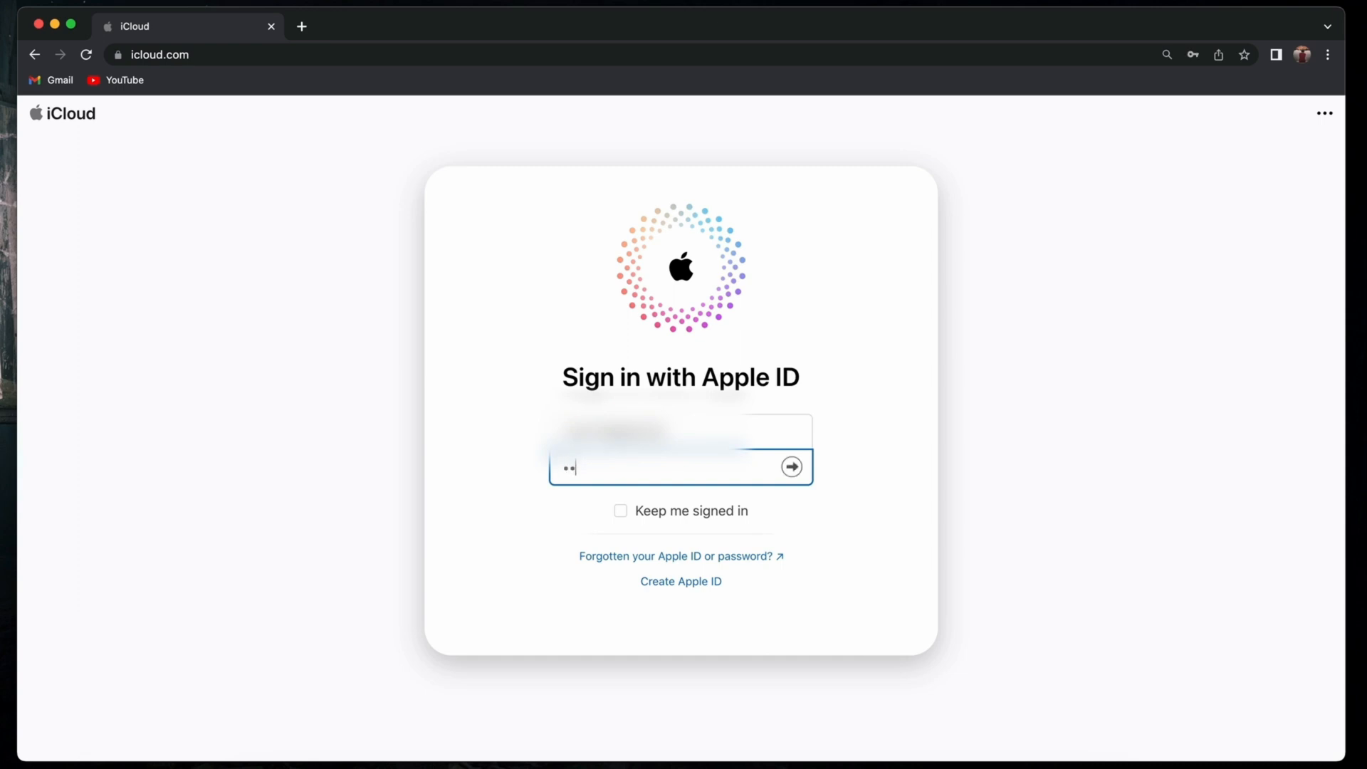
{"action": "type", "text": "password"}
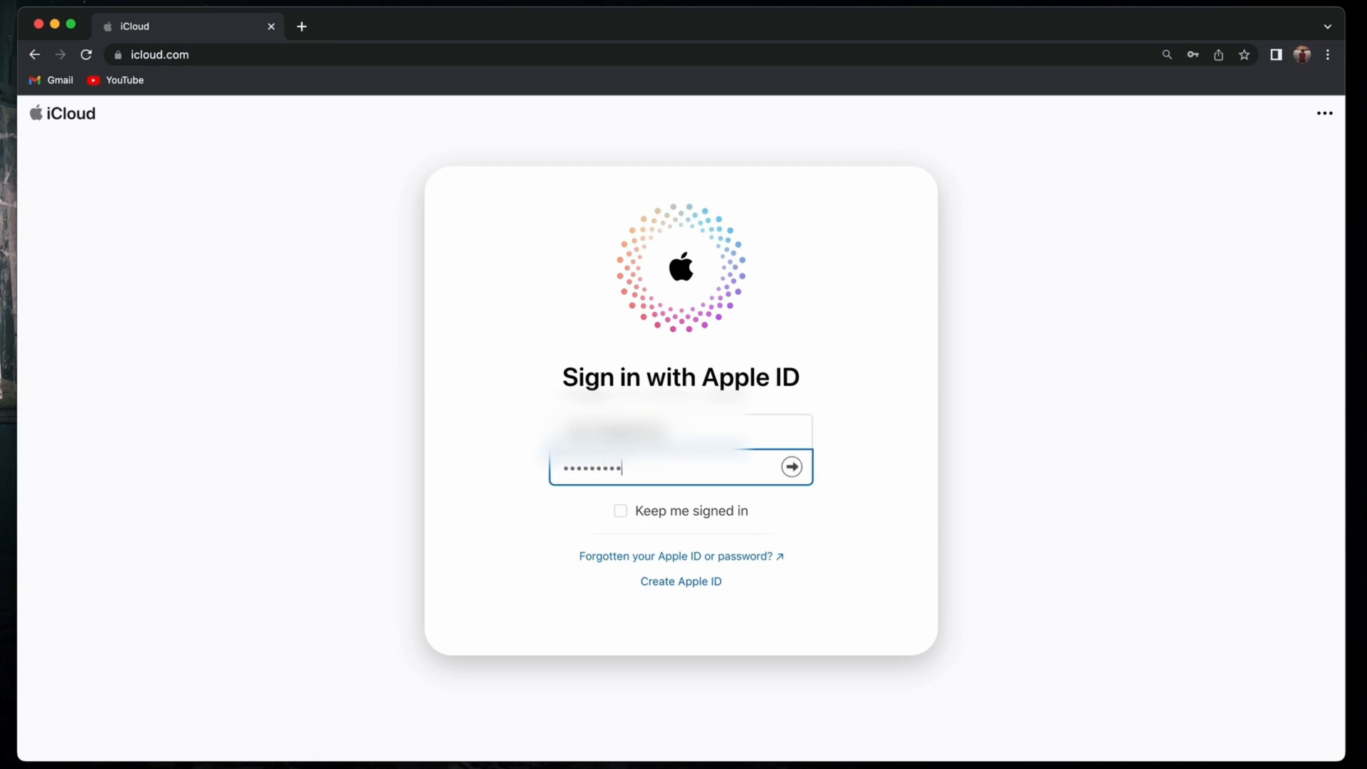
{"action": "left_click", "coordinate": [791, 467]}
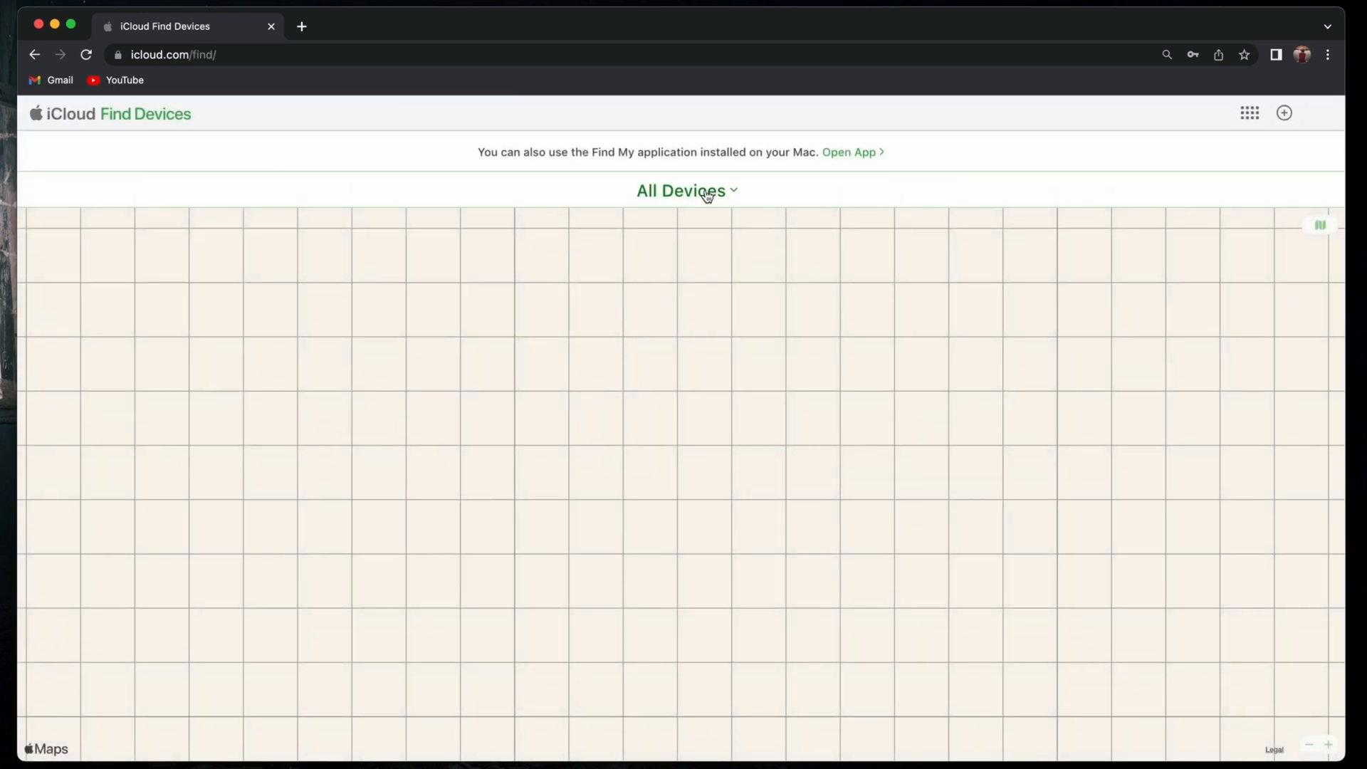
Show the All Devices list (MacBook Air, iPhone) and select a device.
{"action": "left_click", "coordinate": [687, 189]}
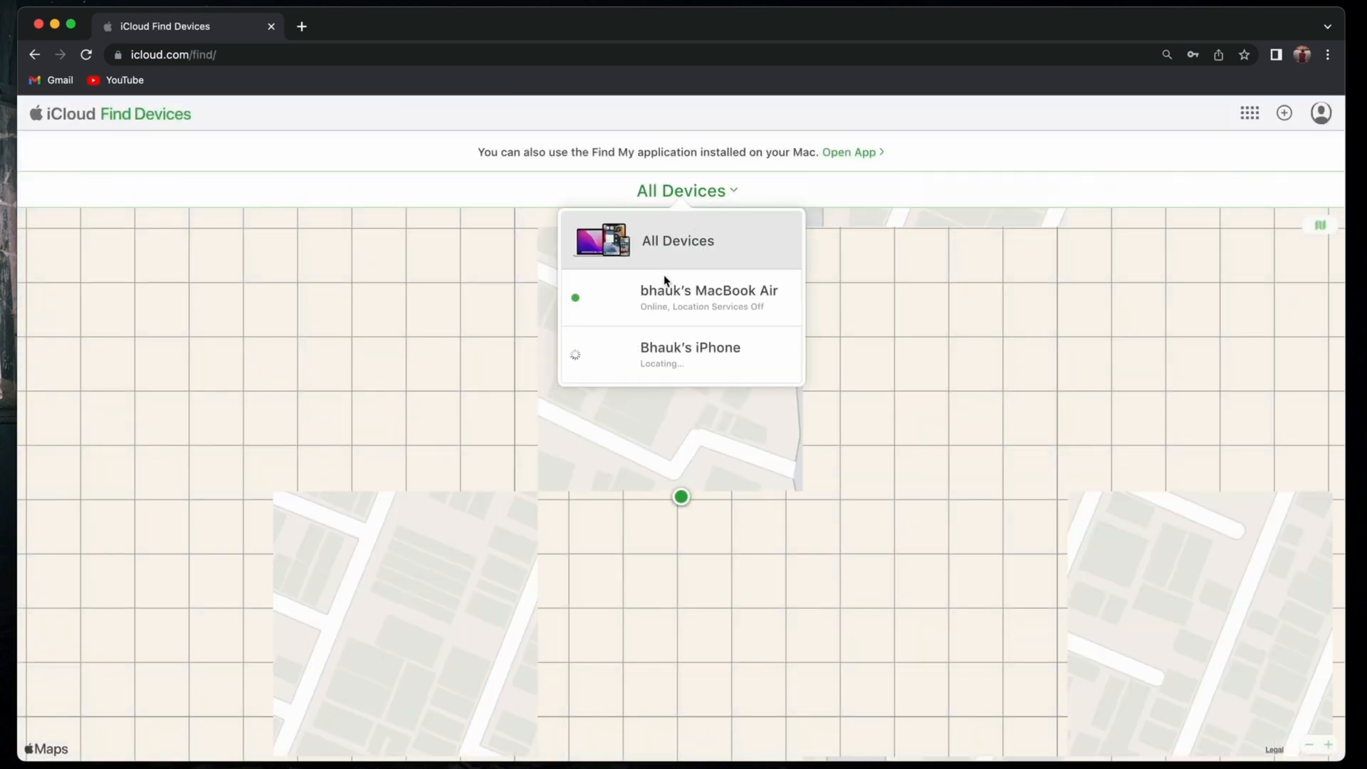
{"action": "left_click", "coordinate": [689, 353]}
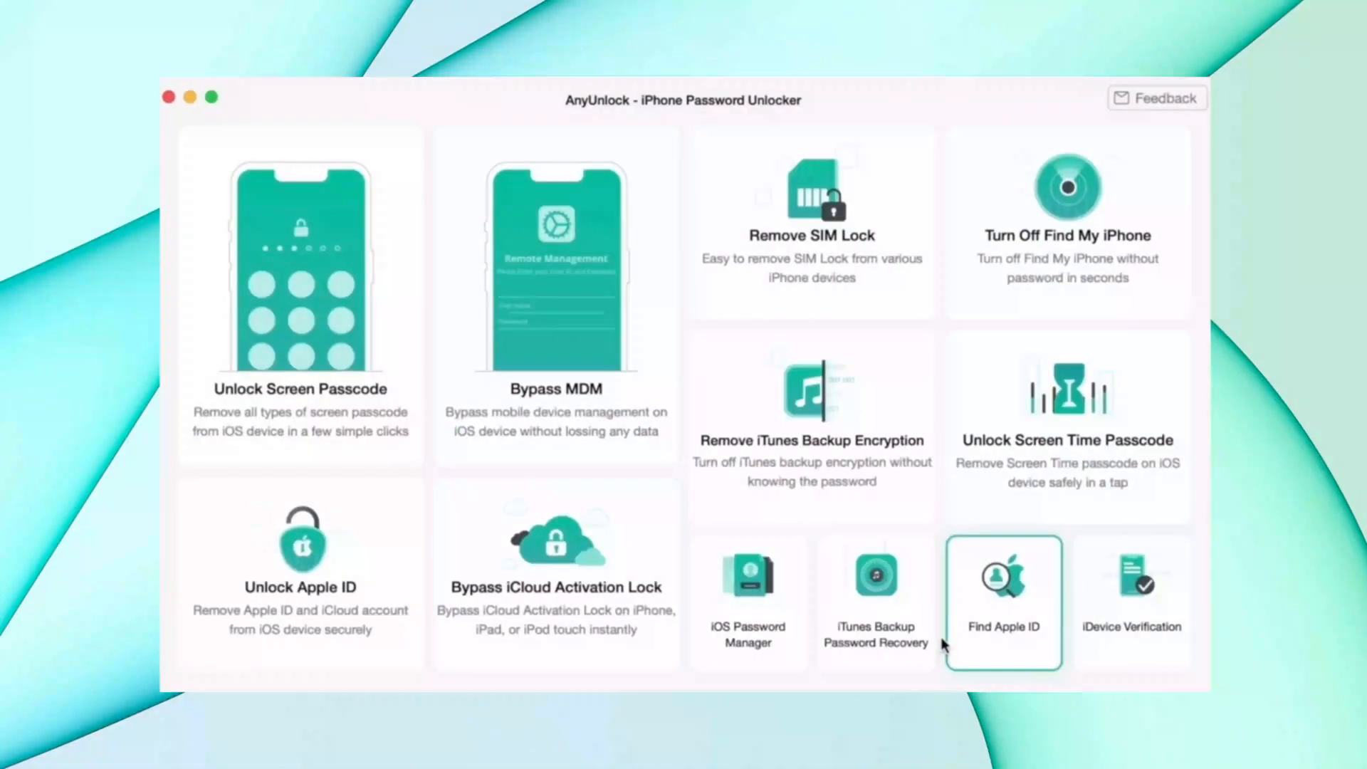
Launch Bypass iCloud Activation Lock with Start Now so the iPhone's details appear.
{"action": "left_click", "coordinate": [555, 567]}
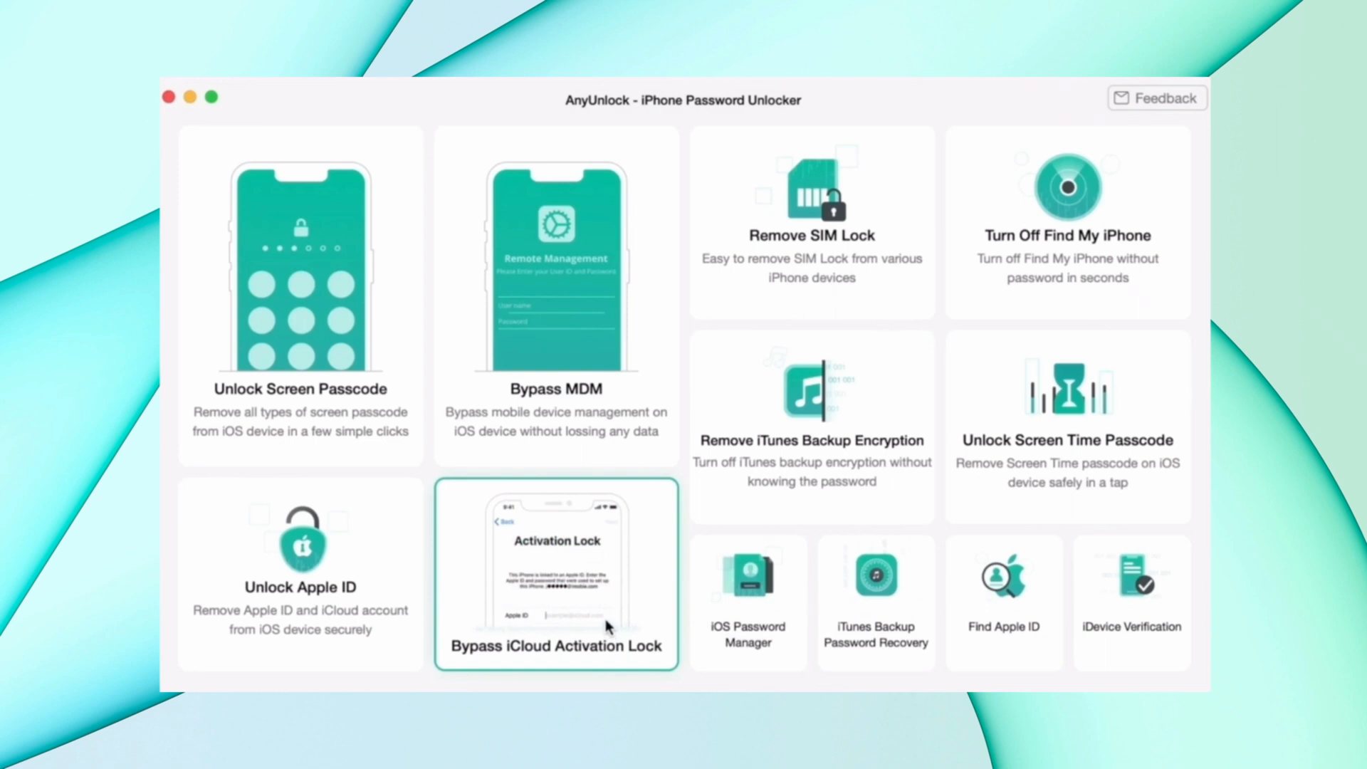
{"action": "left_click", "coordinate": [554, 574]}
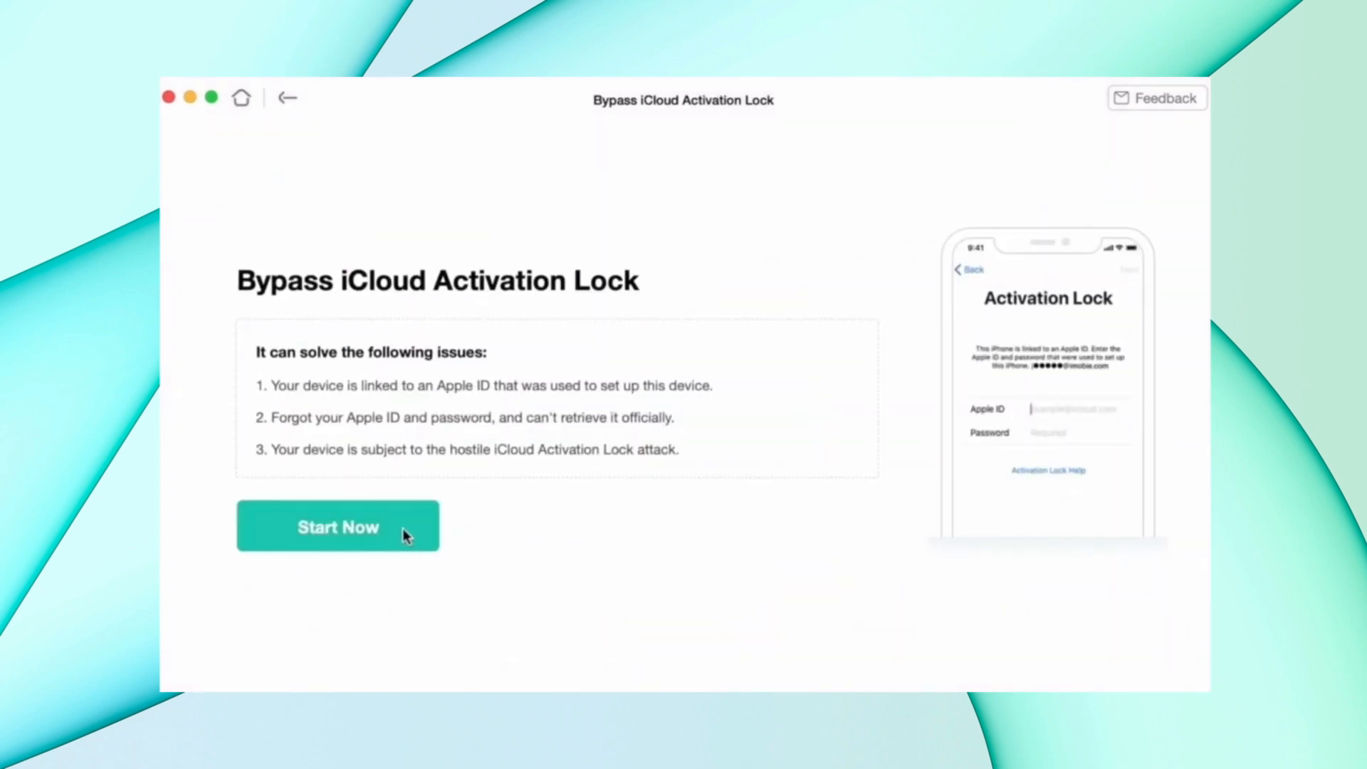
{"action": "left_click", "coordinate": [339, 526]}
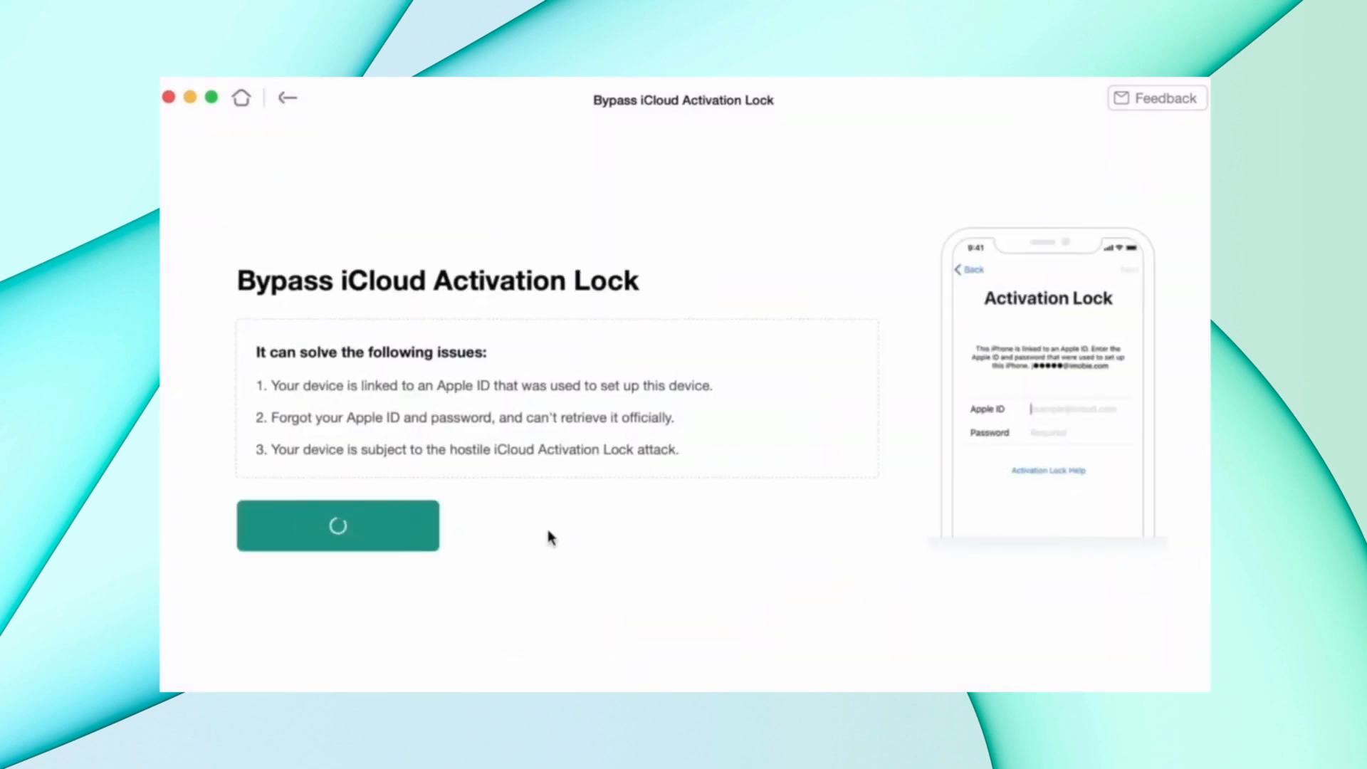
{"action": "left_click", "coordinate": [338, 526]}
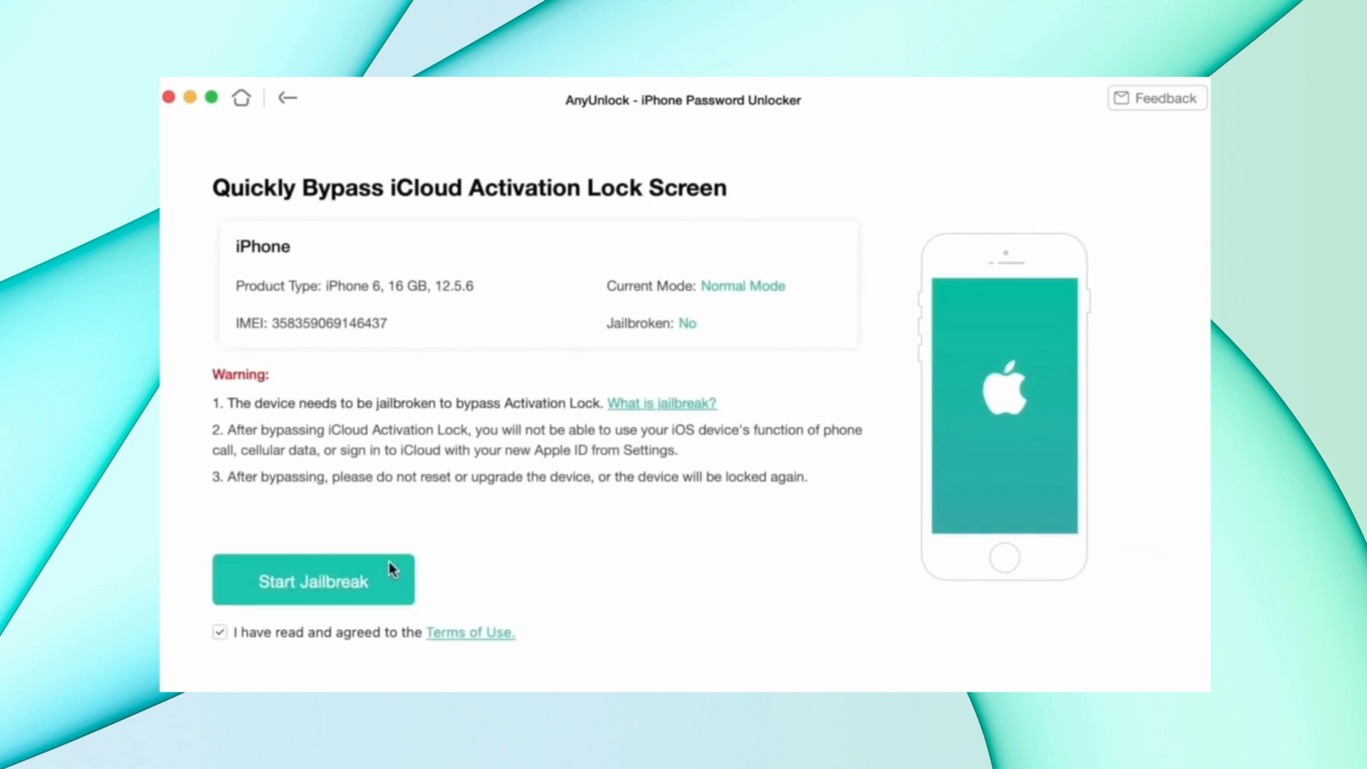
Start the jailbreak, bringing up the DFU mode instructions for the iPhone.
{"action": "left_click", "coordinate": [312, 580]}
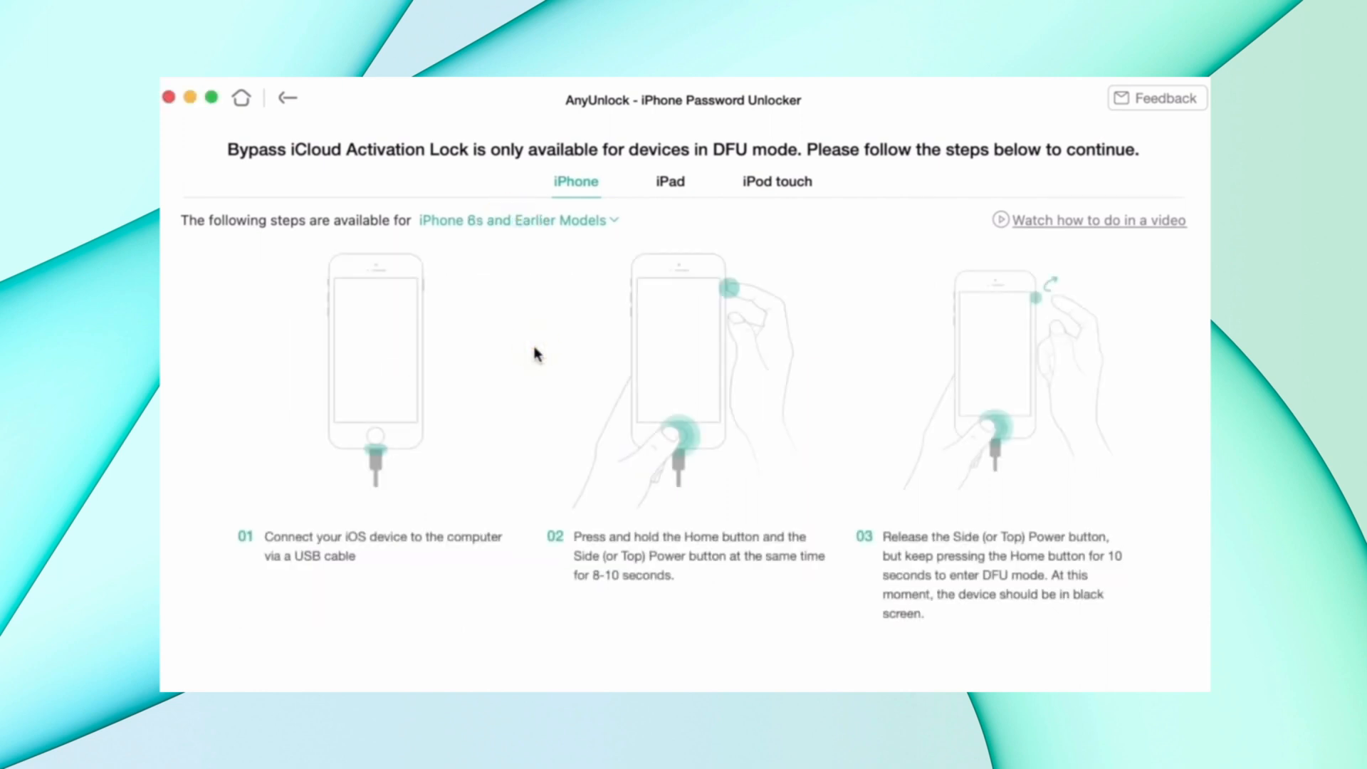
{"action": "mouse_move", "coordinate": [1149, 259]}
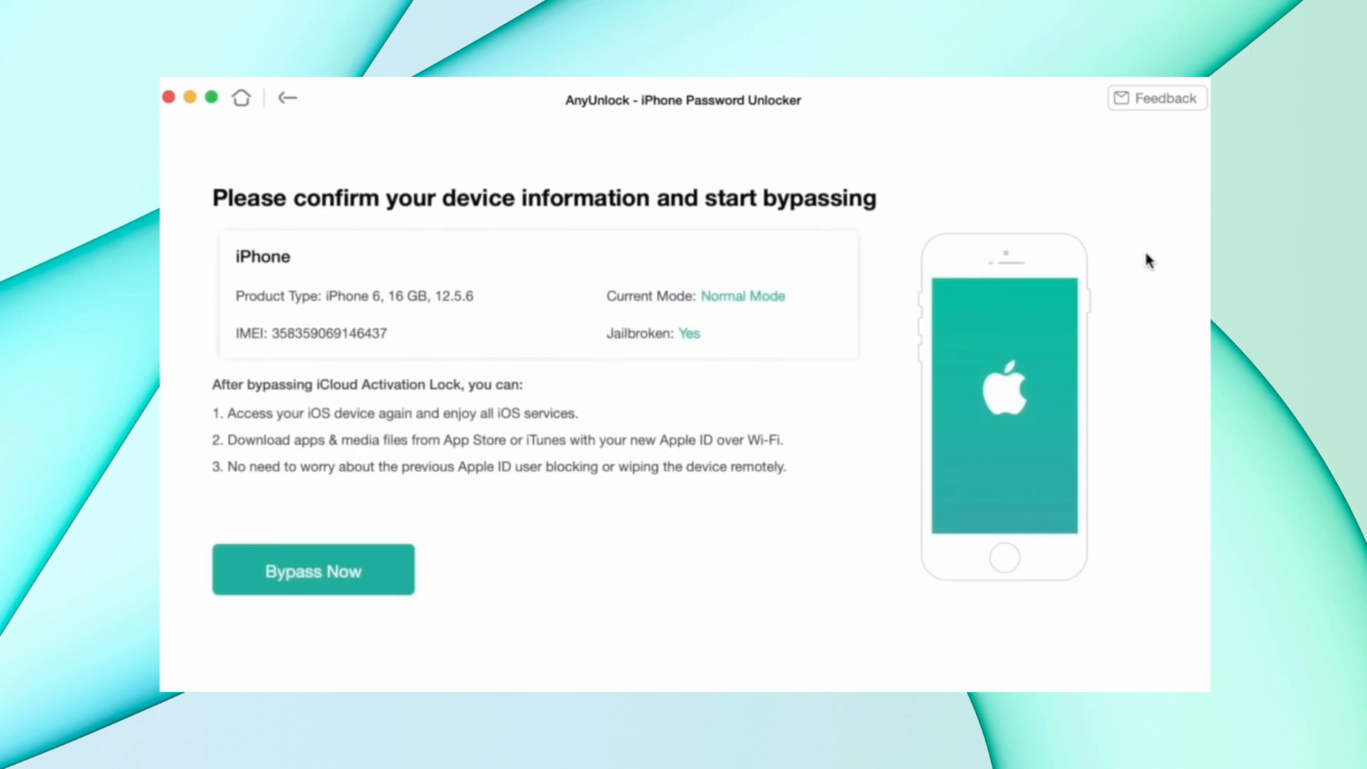
{"action": "mouse_move", "coordinate": [366, 566]}
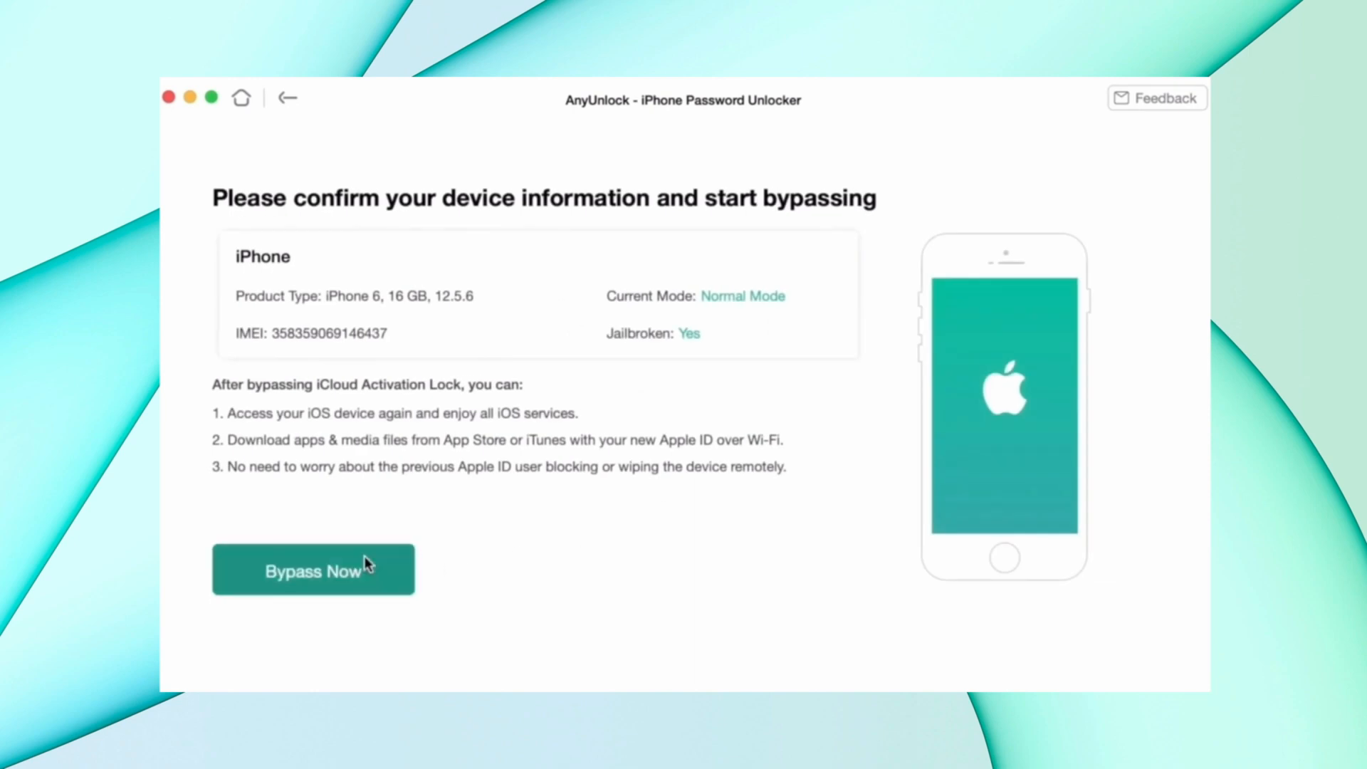
Run Bypass Now on the jailbroken iPhone, with progress reaching 50%.
{"action": "left_click", "coordinate": [312, 570]}
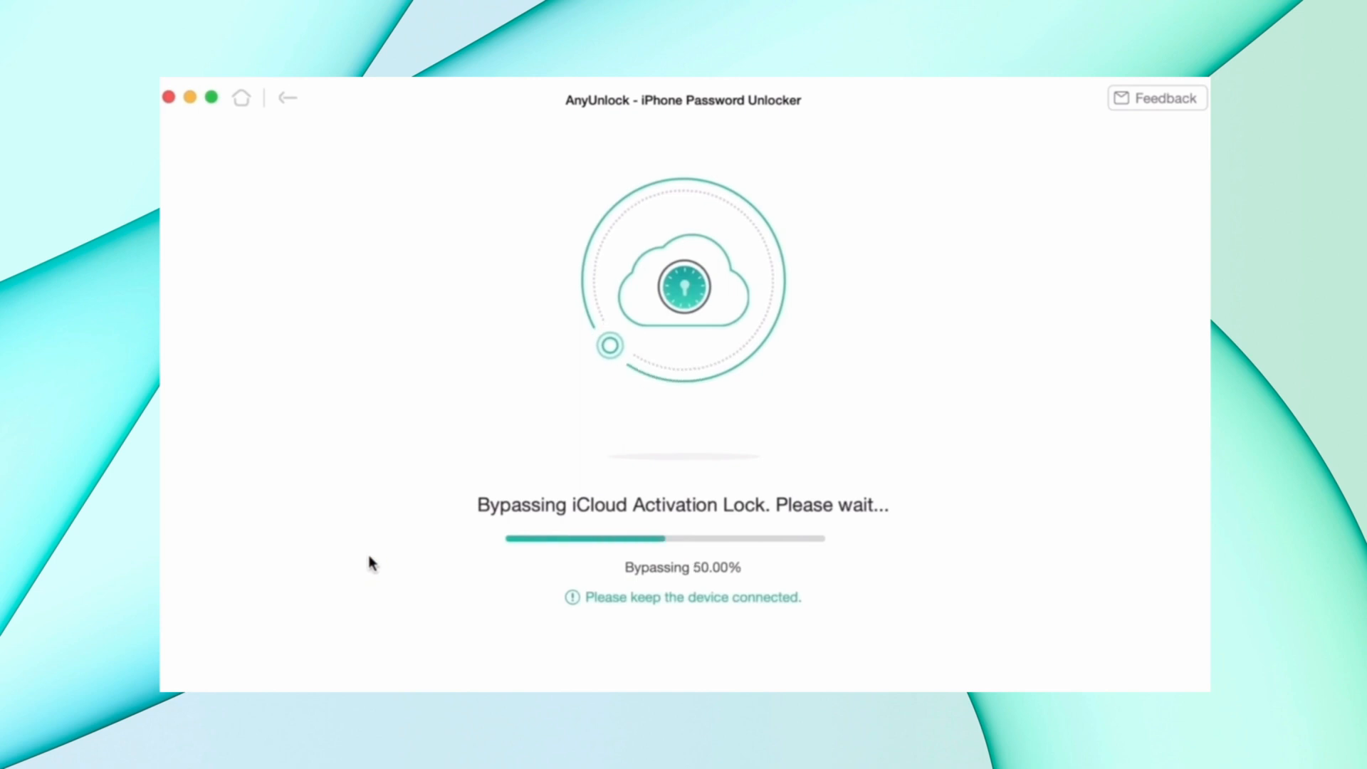